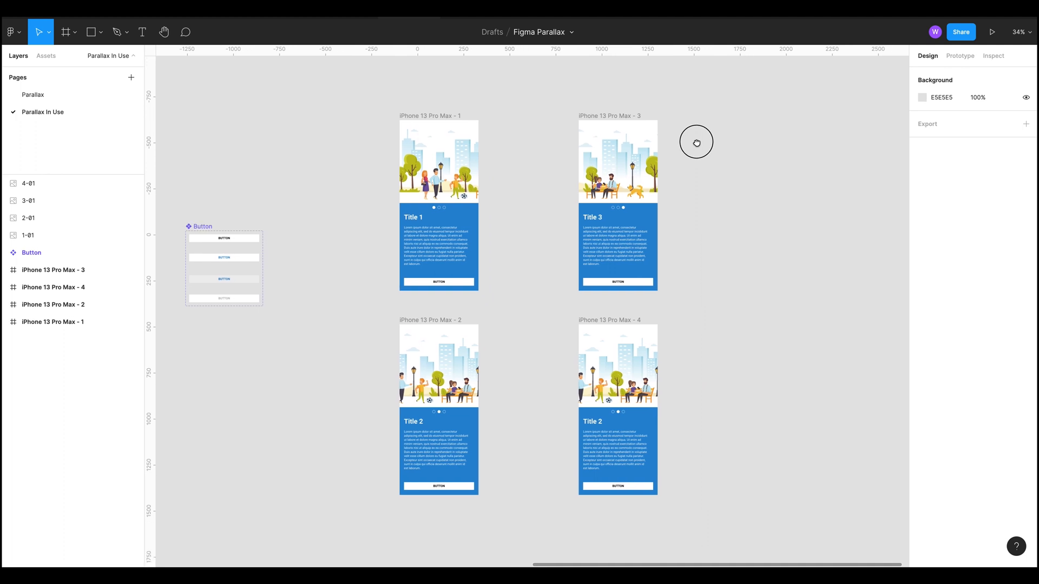
mouse_move(711, 287)
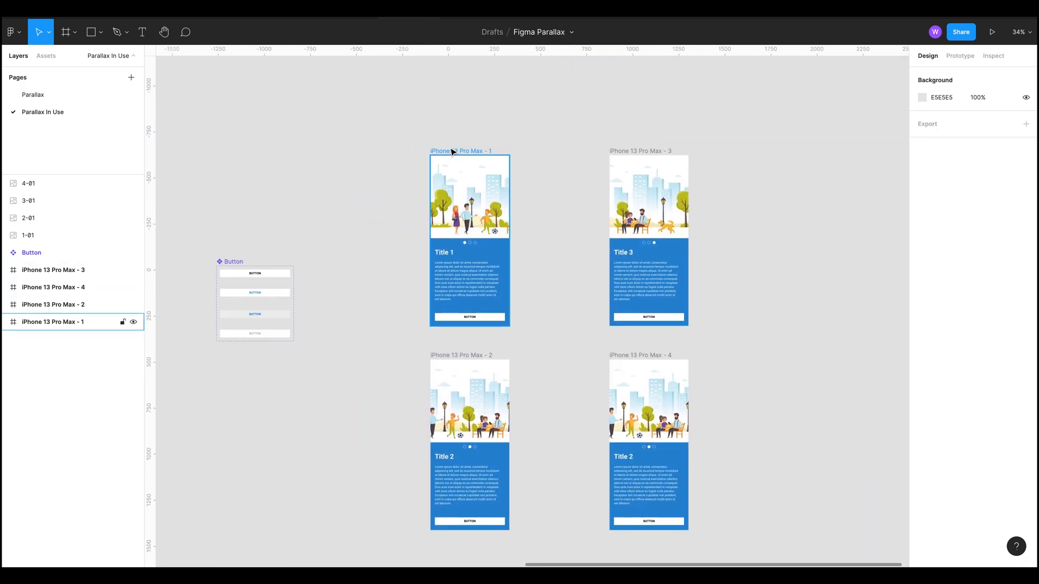
Step: Select the iPhone 13 Pro Max screens so their drag connections display together
click(960, 55)
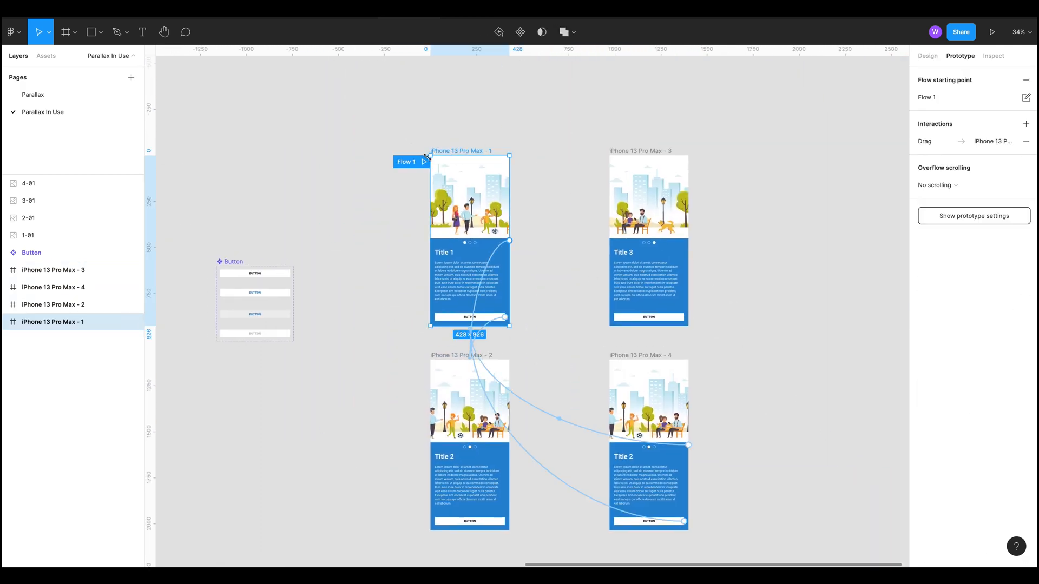
click(993, 31)
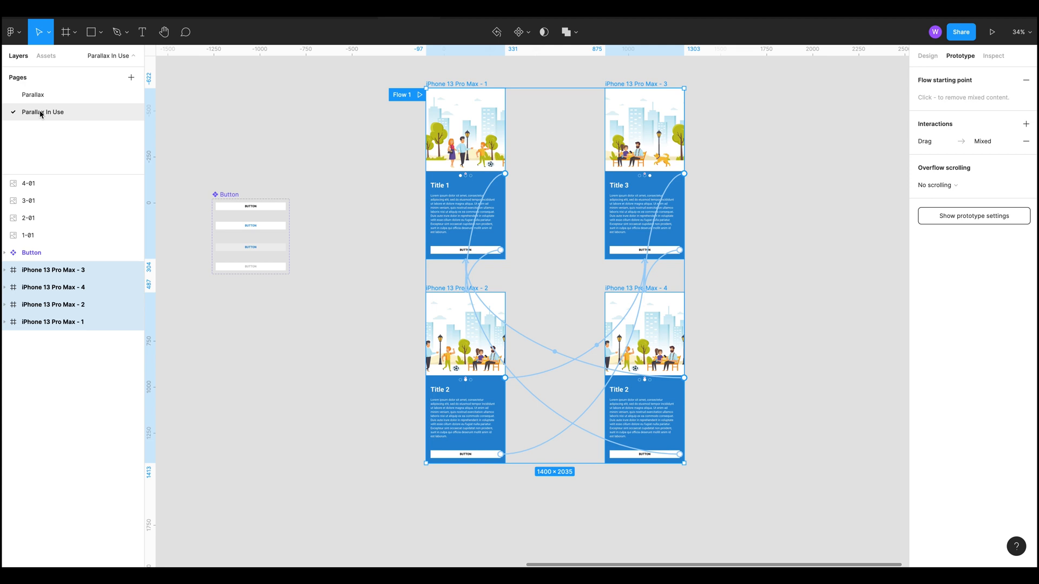
mouse_move(60, 120)
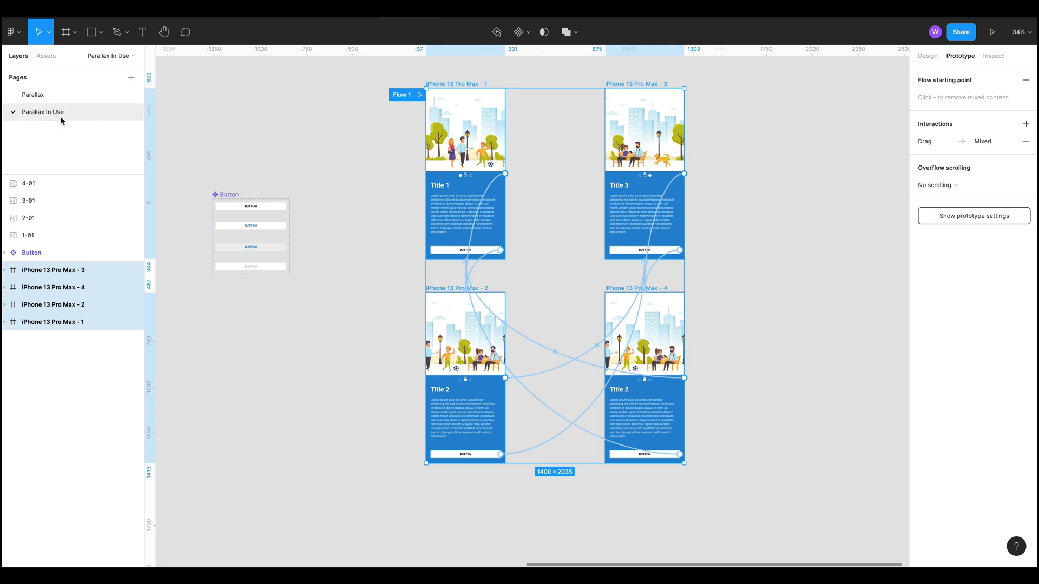
mouse_move(52, 111)
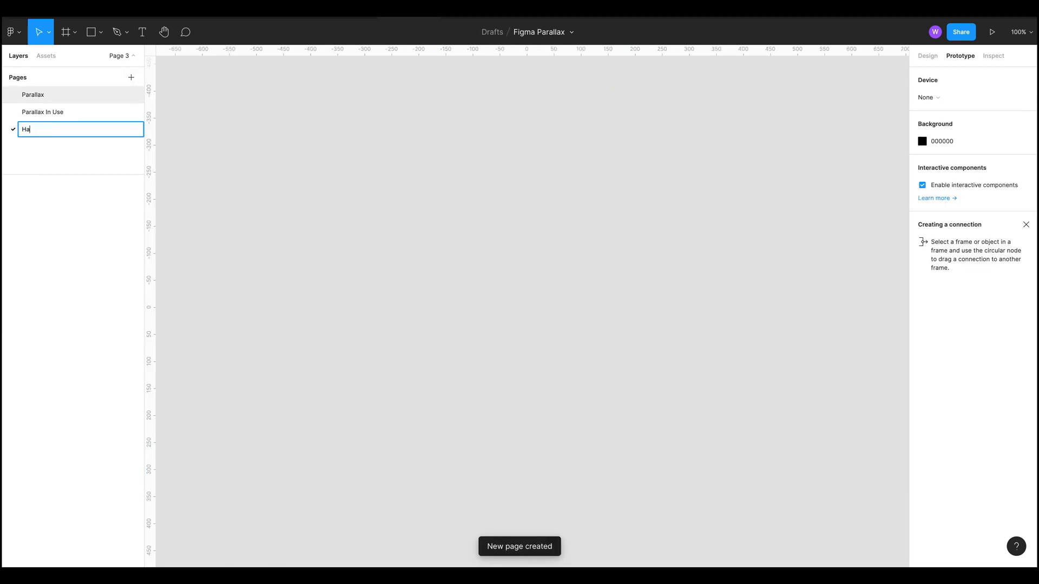
Step: Name the new page 'Handover' and return to the Parallax In Use page
text(Handover)
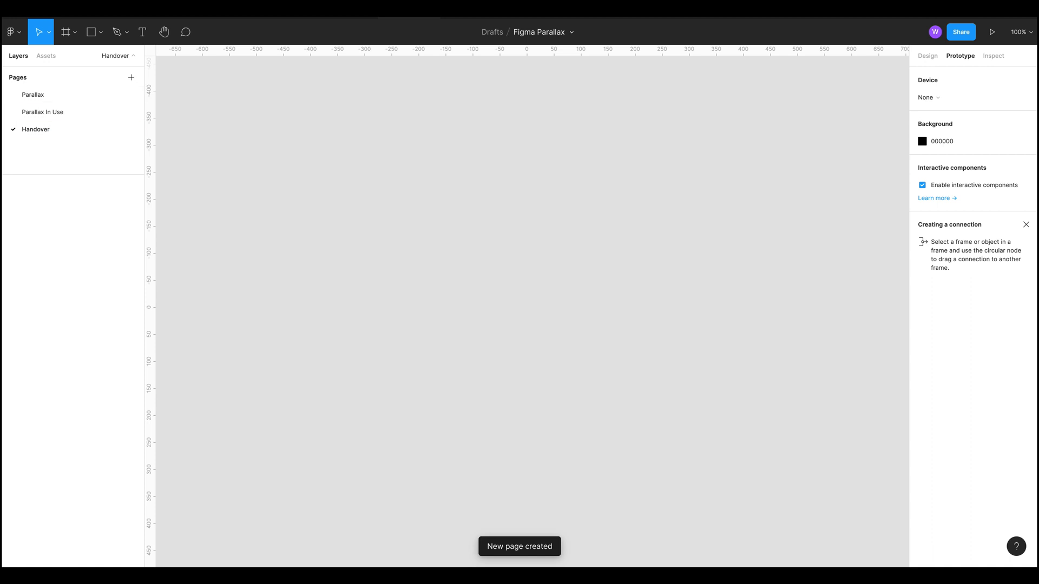
click(43, 111)
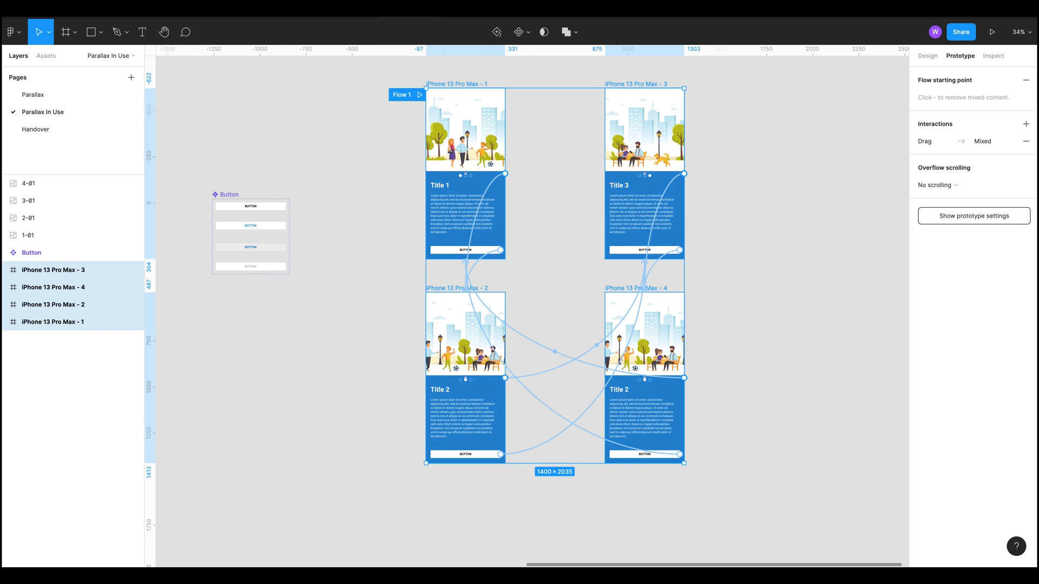
Step: Switch between Parallax In Use and the empty Handover page, ending on Handover
click(34, 129)
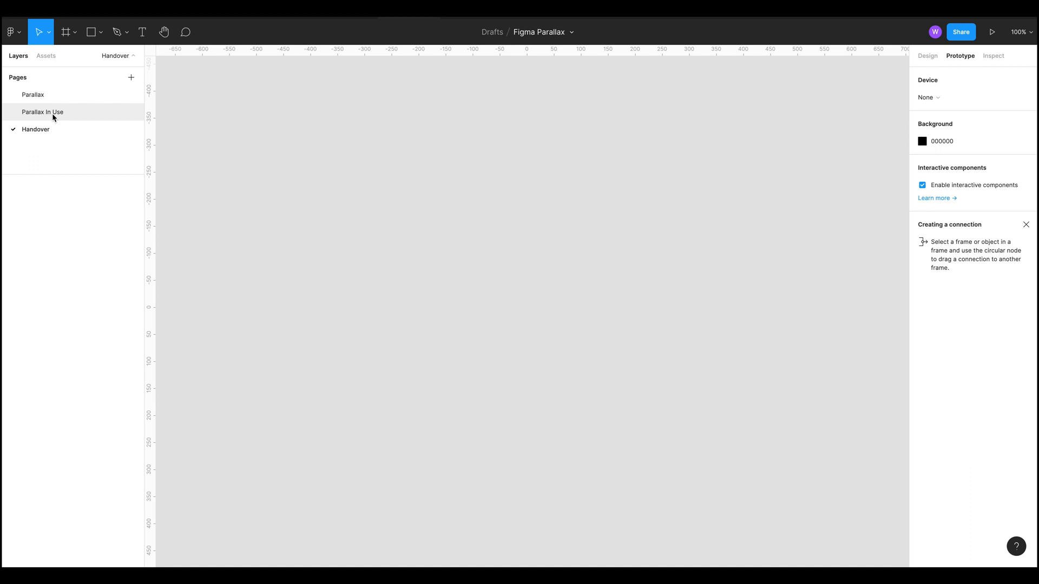
click(44, 112)
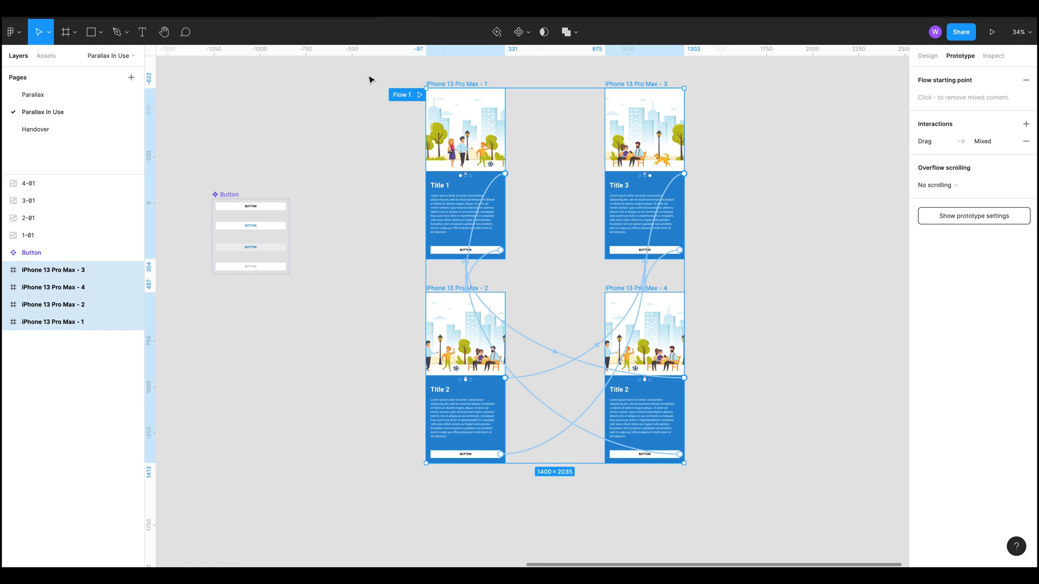
click(35, 129)
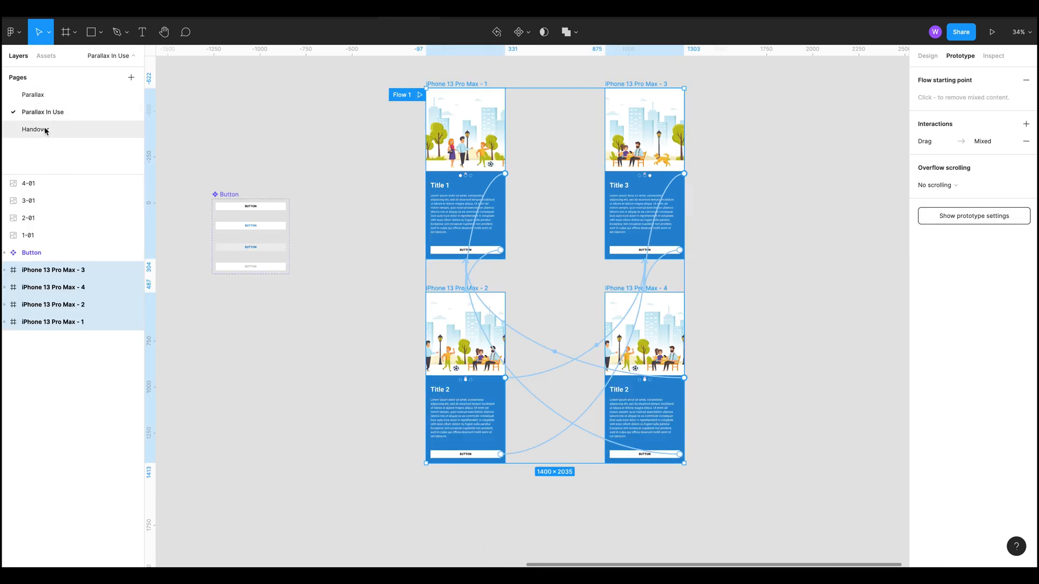
click(34, 129)
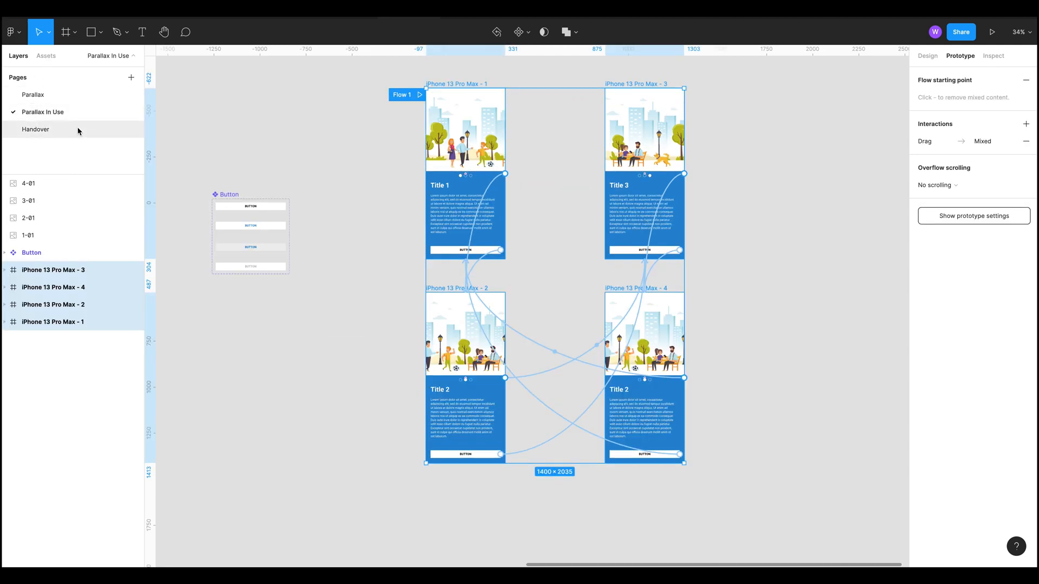
click(34, 129)
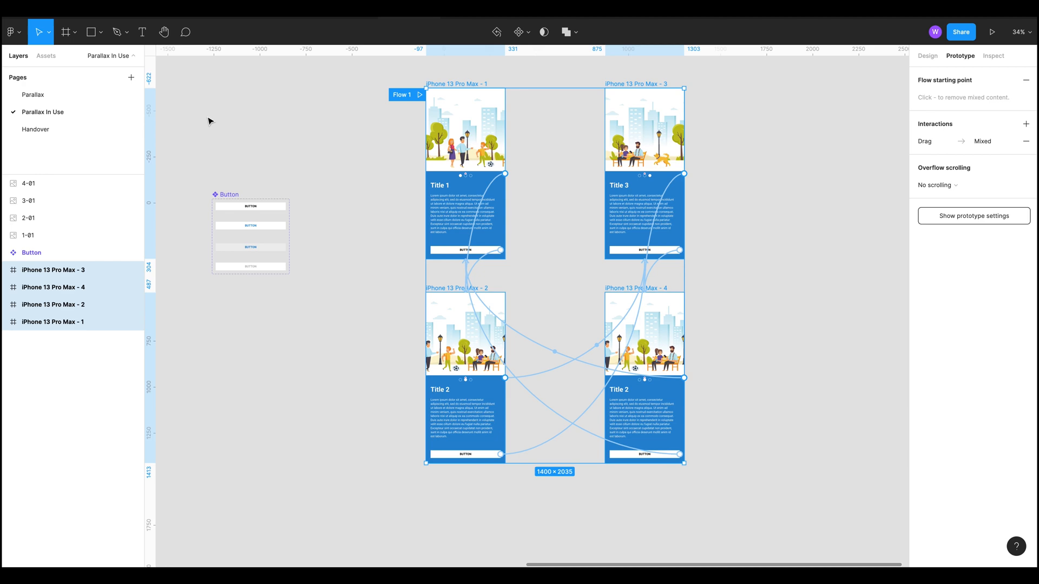
click(36, 128)
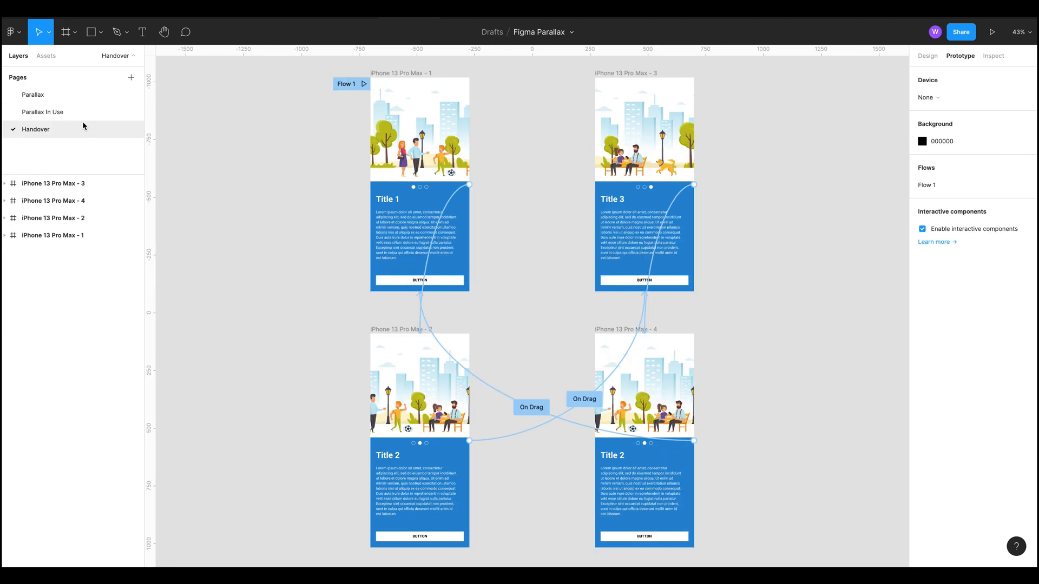
click(42, 111)
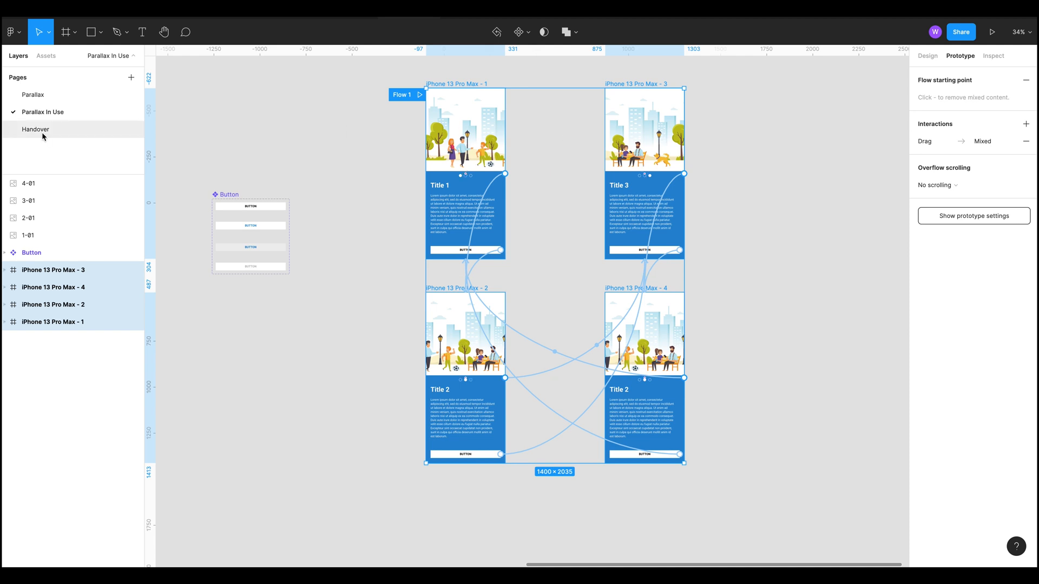
click(35, 129)
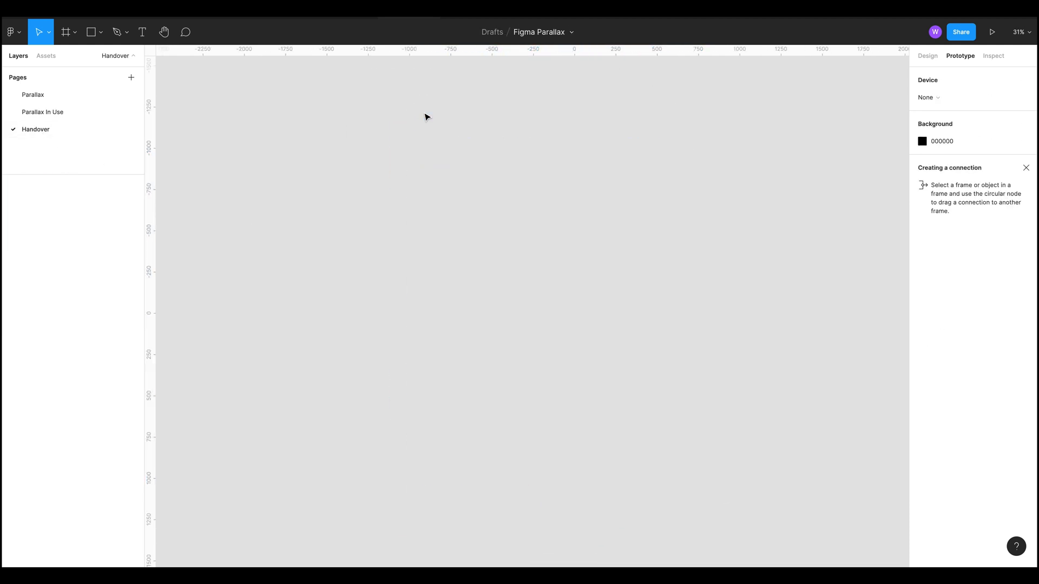
Step: Return to the Parallax In Use page holding the four linked screens
click(43, 112)
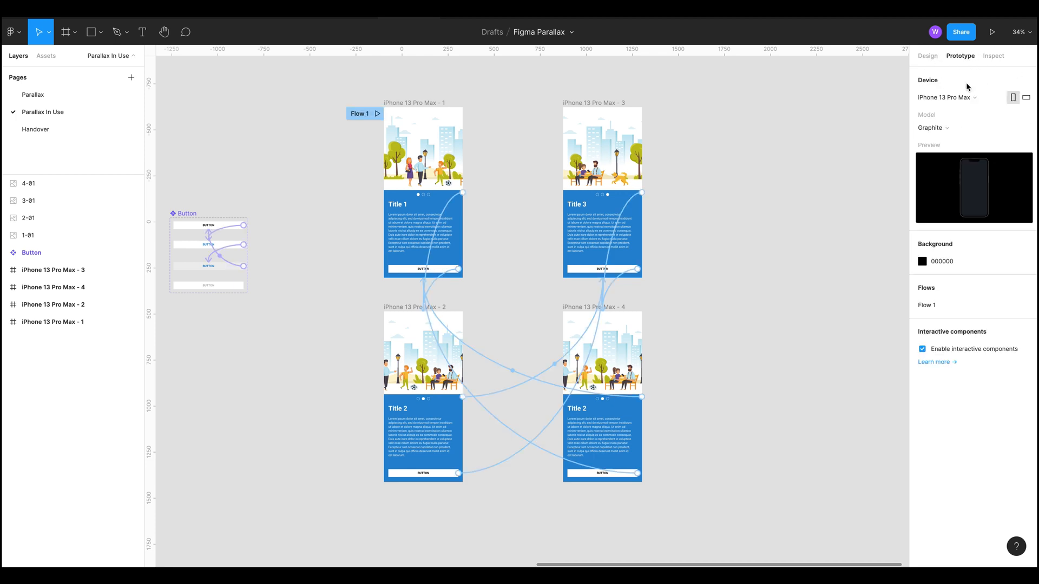
mouse_move(784, 450)
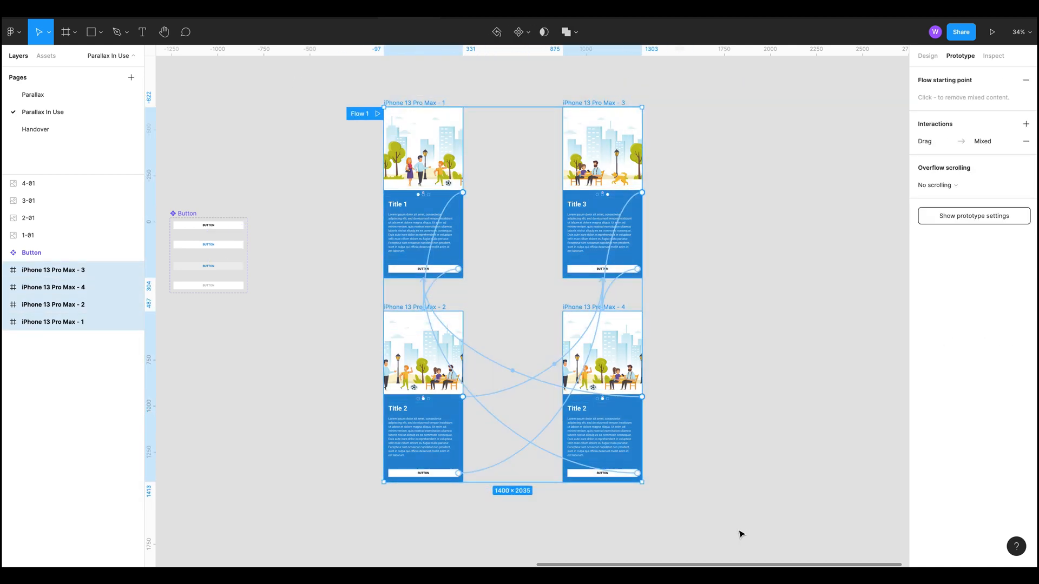
mouse_move(544, 505)
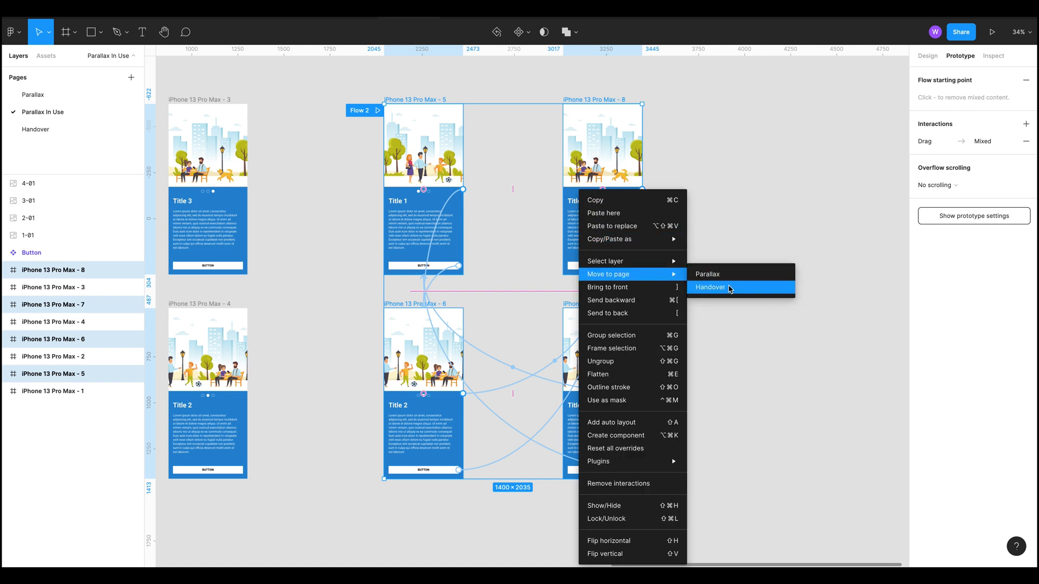
Step: Move the copied screens to the Handover page and check they arrive as Flow 2
click(711, 287)
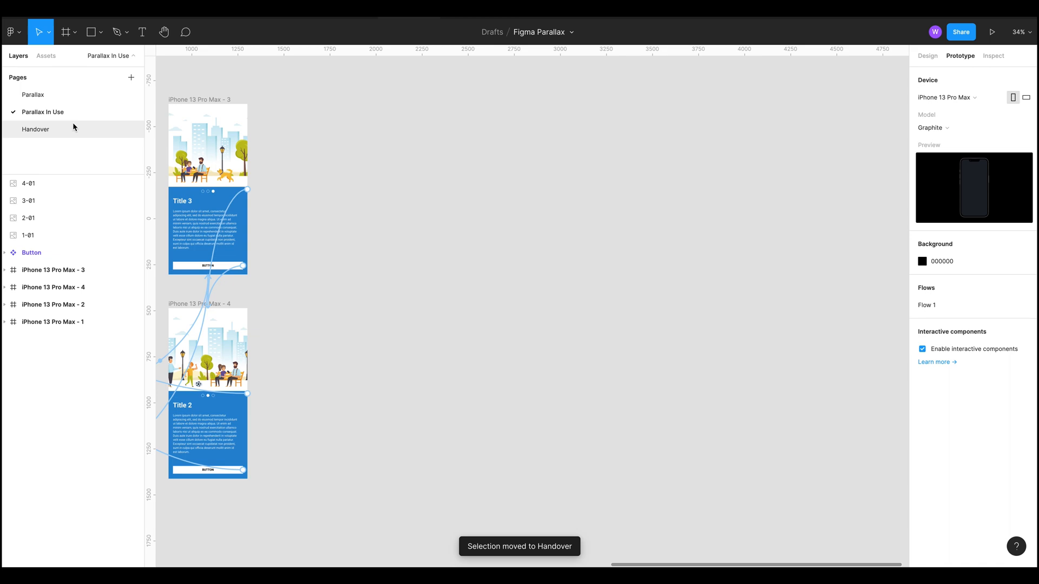
click(34, 128)
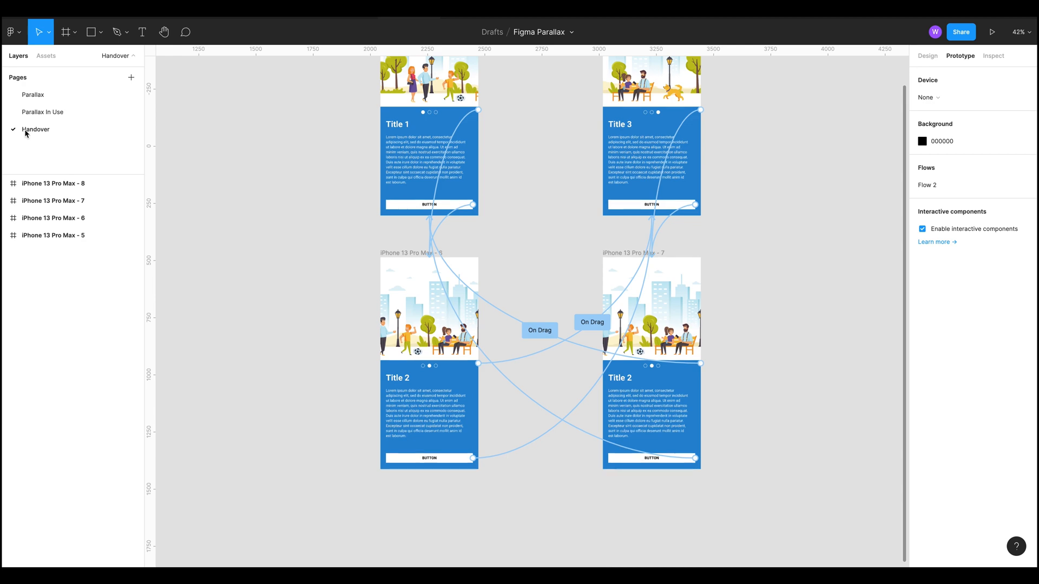
click(42, 112)
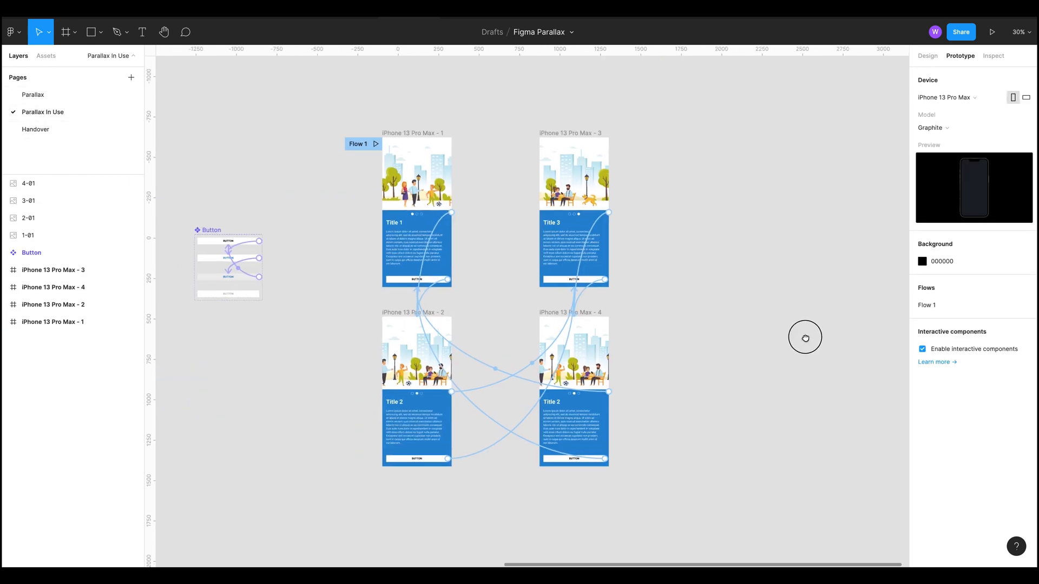
Step: Compare the Handover copies against the original Flow 1 screens on Parallax In Use
click(35, 129)
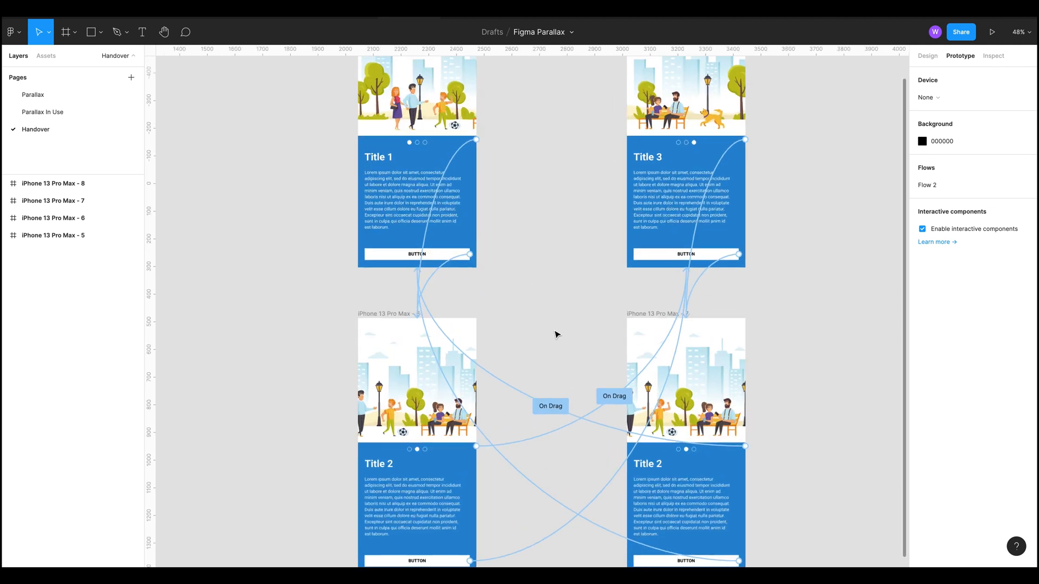
click(42, 112)
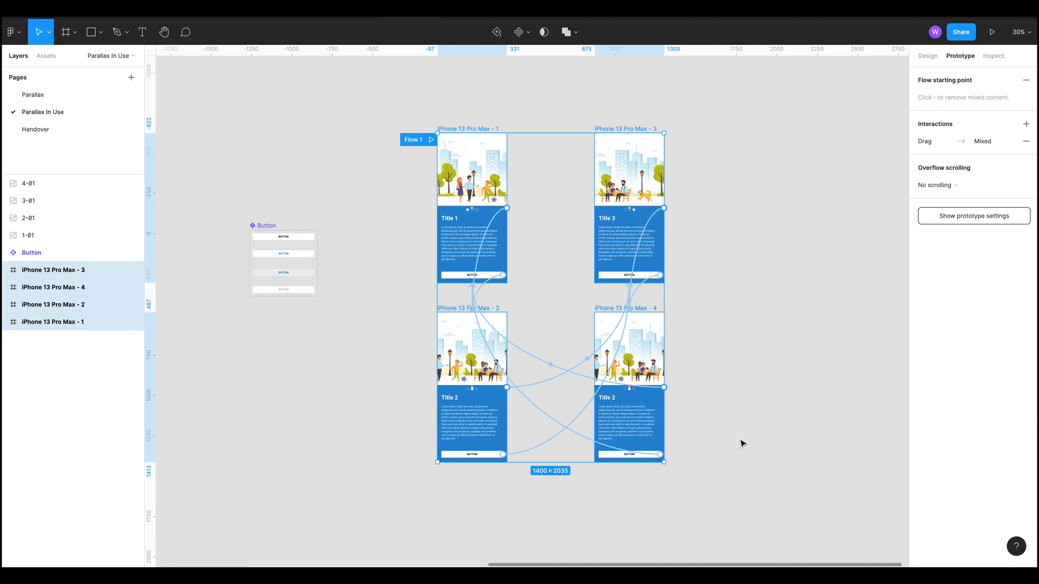
click(35, 129)
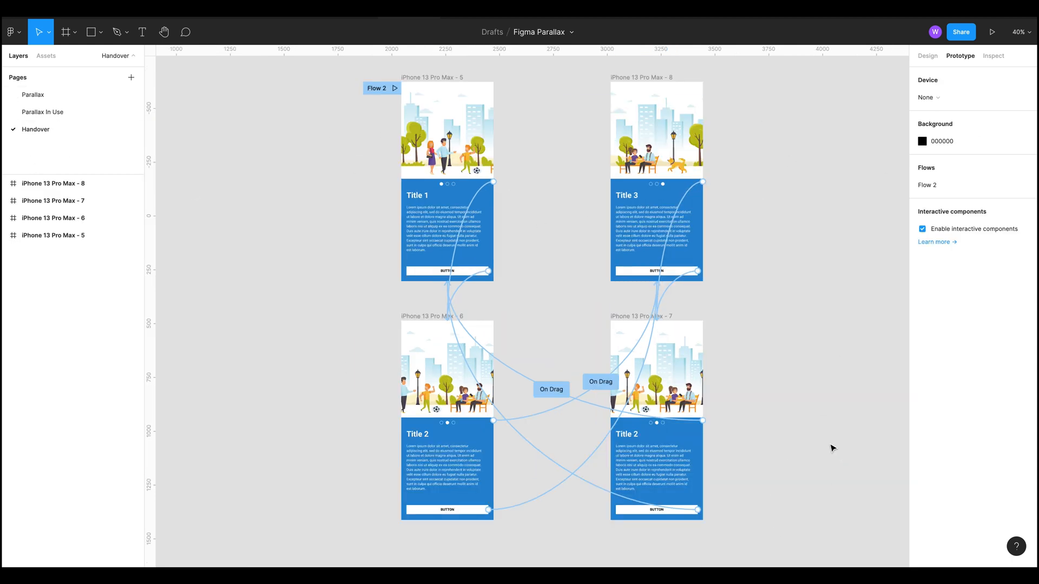